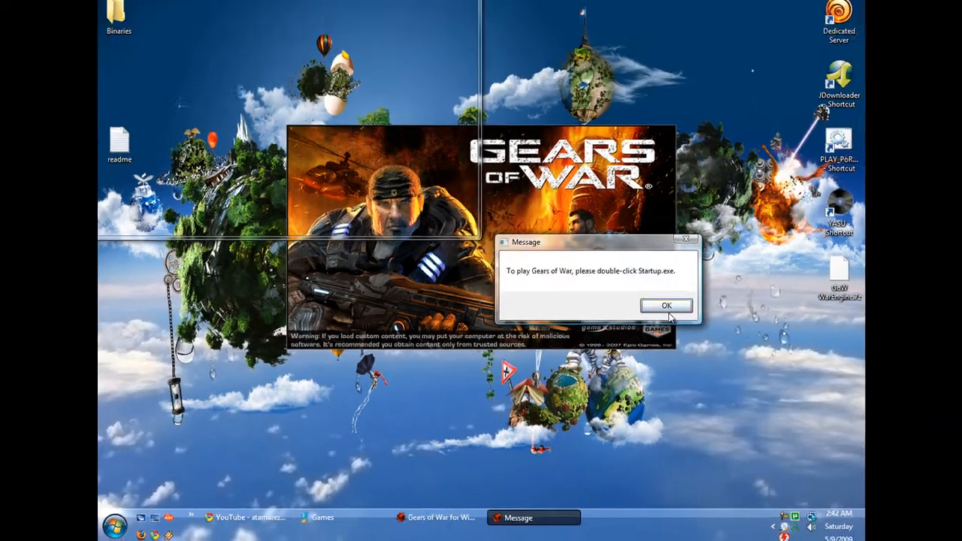
Dismiss the 'please double-click Startup.exe' message so the Gears of War window closes.
click(665, 305)
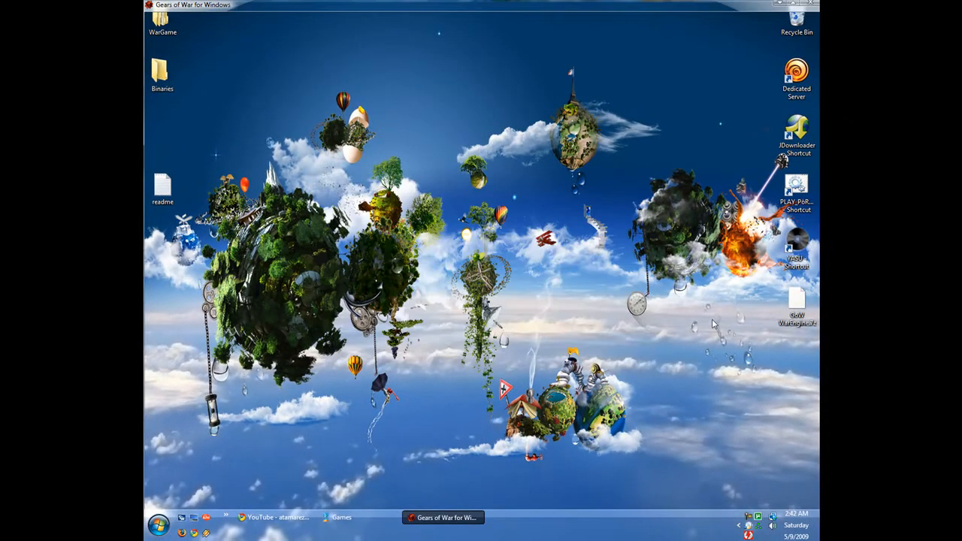
mouse_move(710, 324)
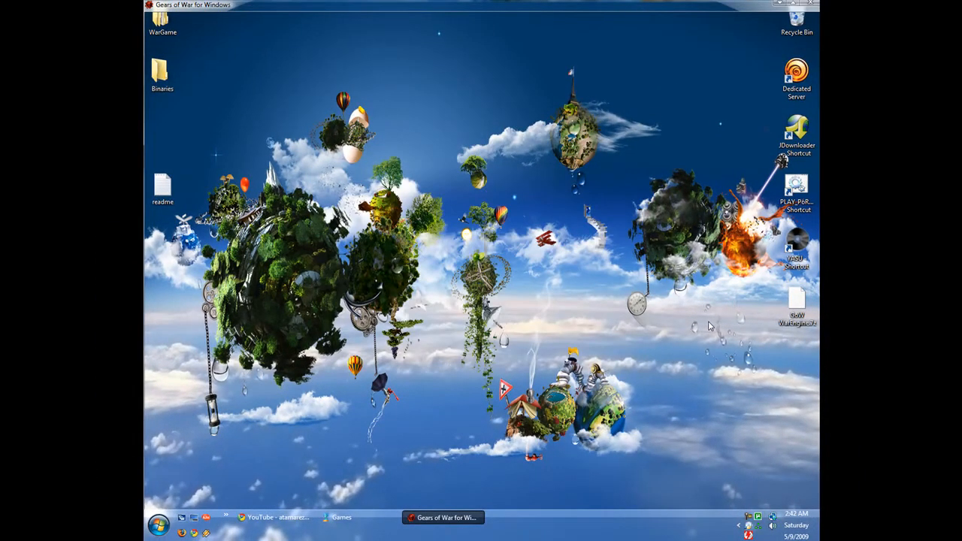
mouse_move(709, 301)
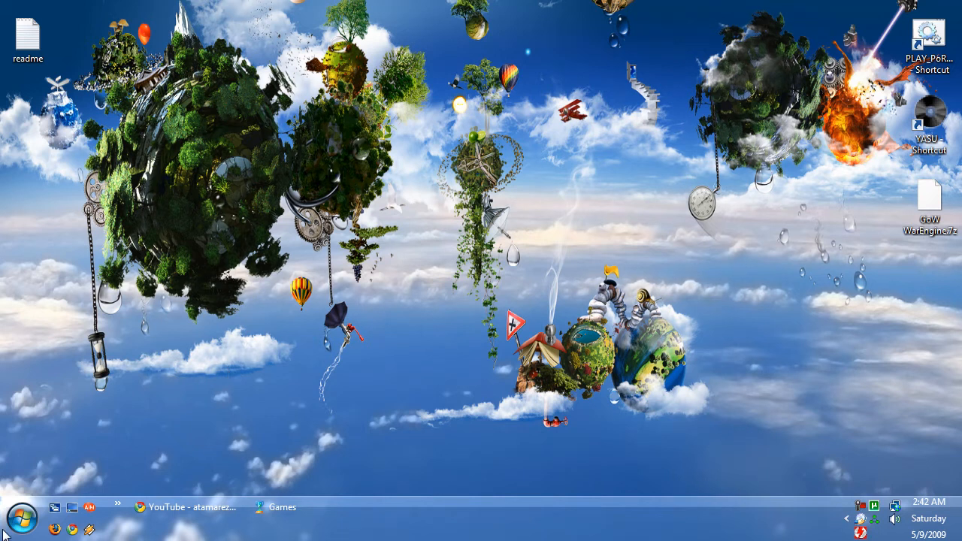
click(187, 508)
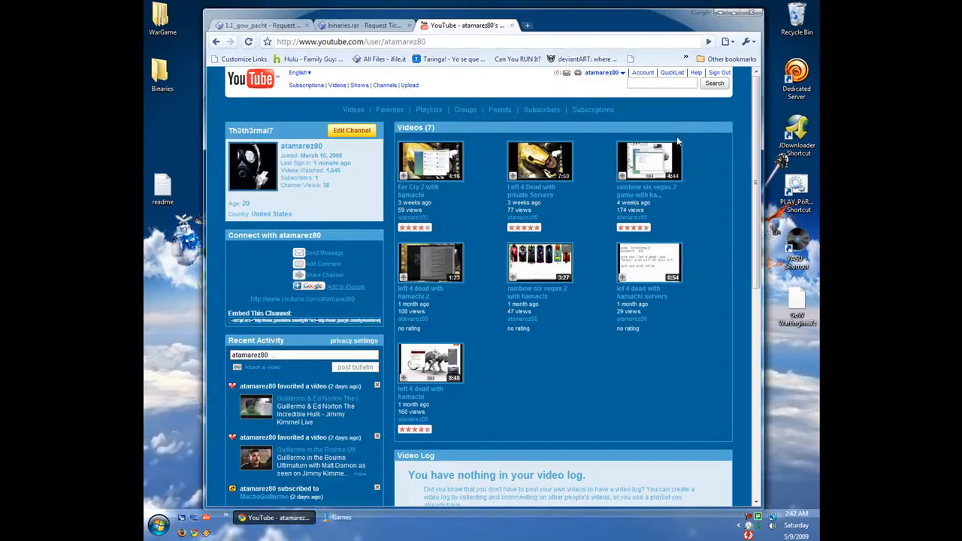
click(263, 25)
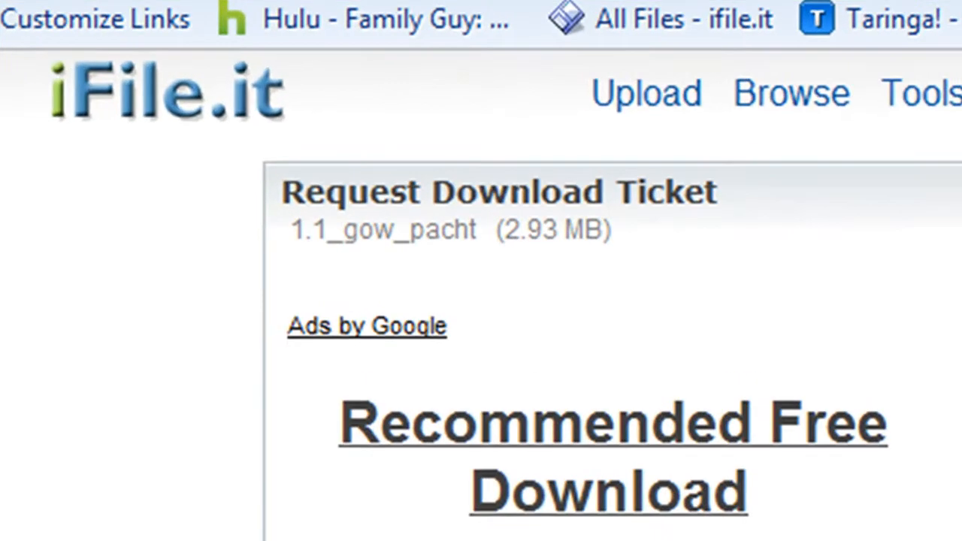
scroll(down, 3)
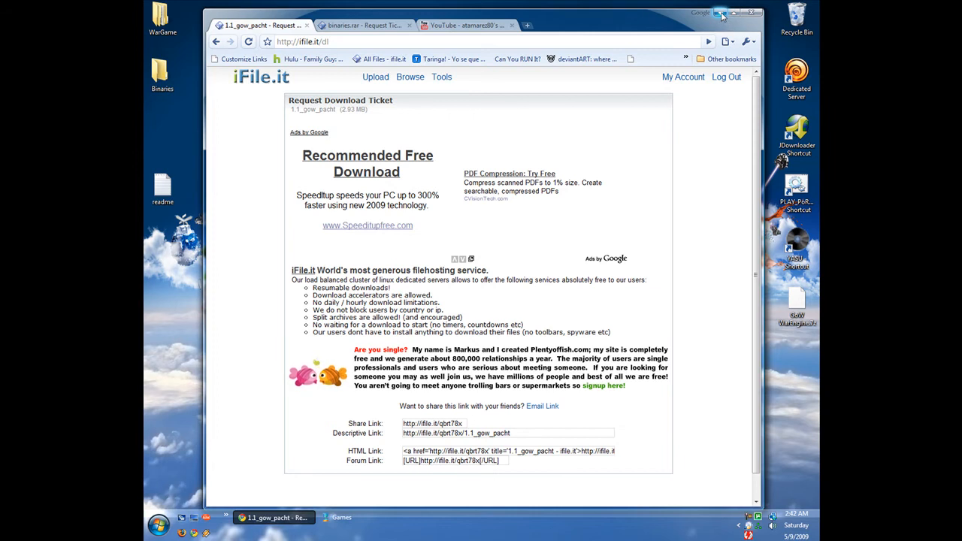
click(740, 14)
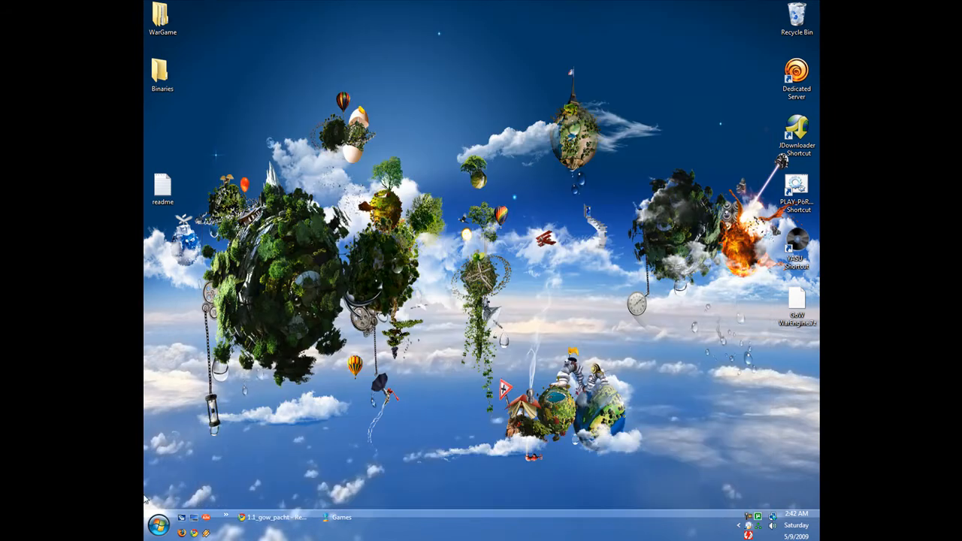
Extract the 1.1 GOW PACHT download in Documents\download and run the GearsTU1.1 updater.
click(158, 522)
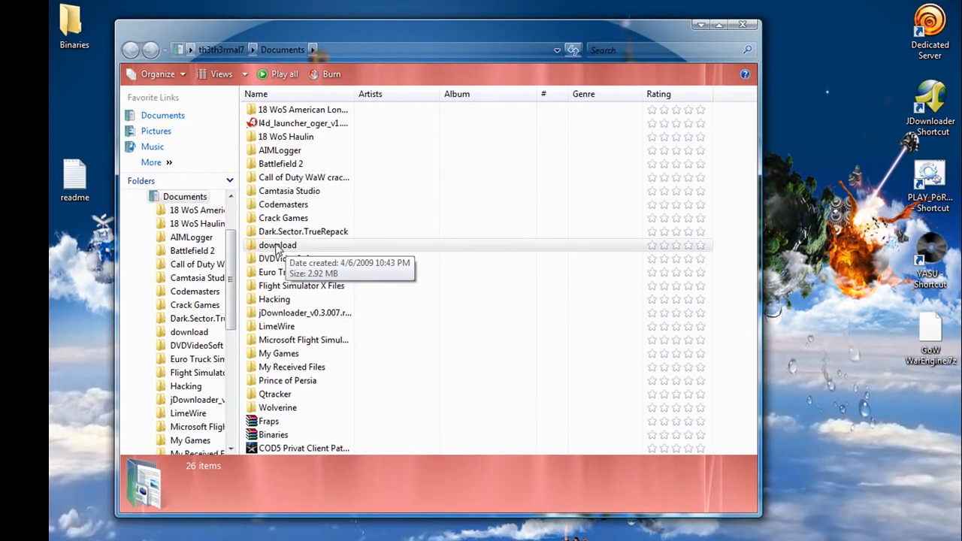
double_click(276, 245)
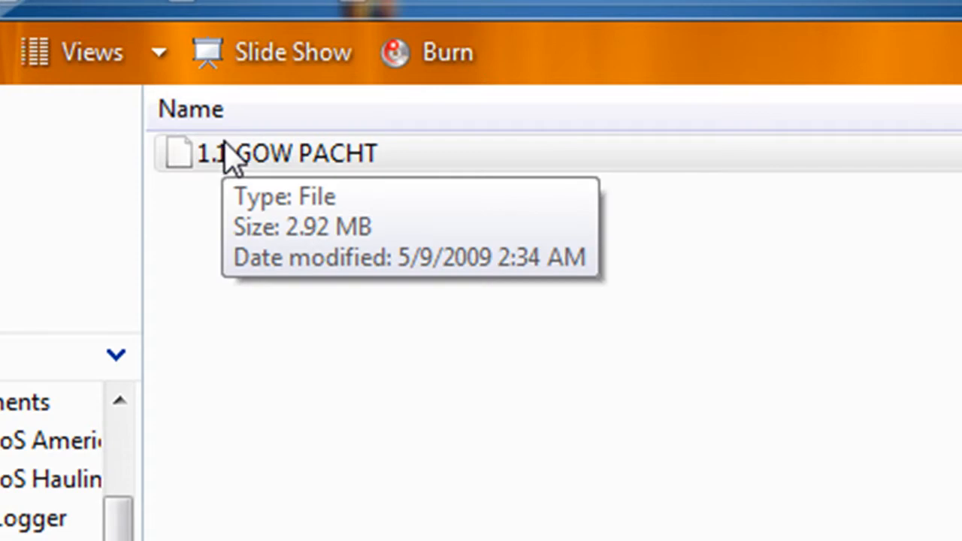
right_click(285, 154)
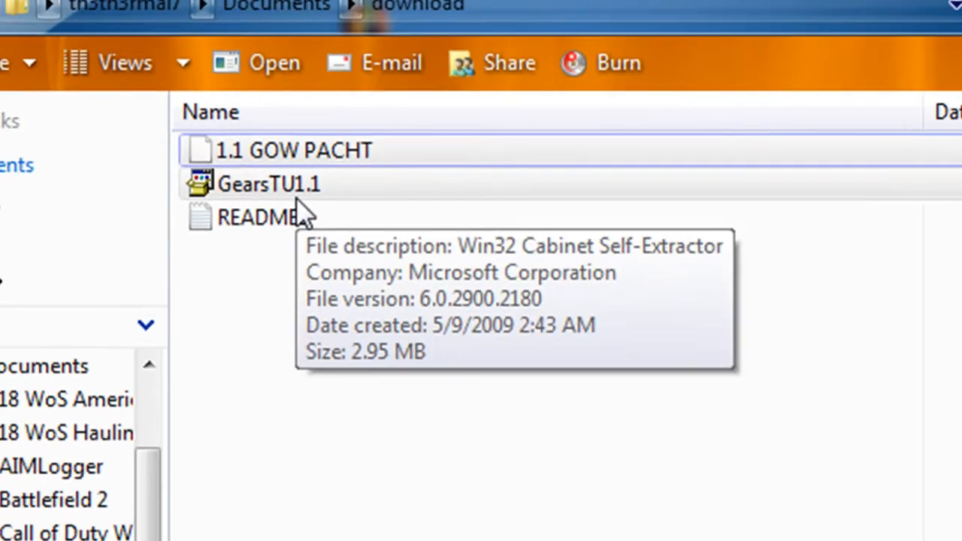
double_click(267, 184)
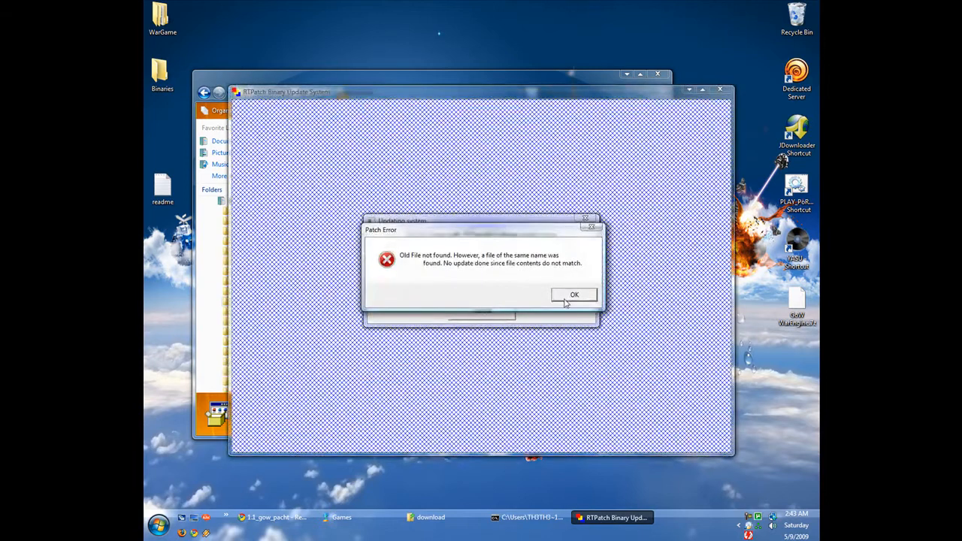
Dismiss the RTPatch file-mismatch error and close the Gears of War launcher.
click(574, 293)
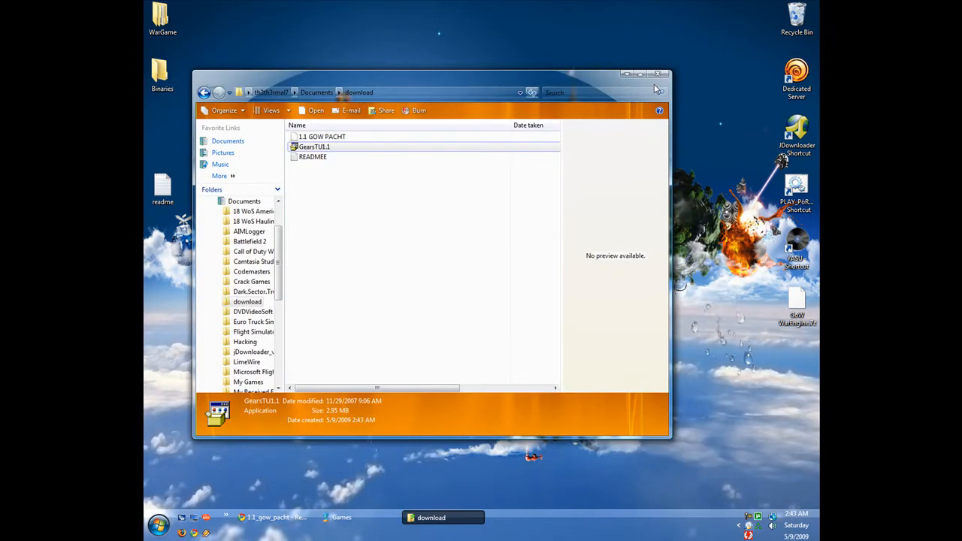
double_click(313, 147)
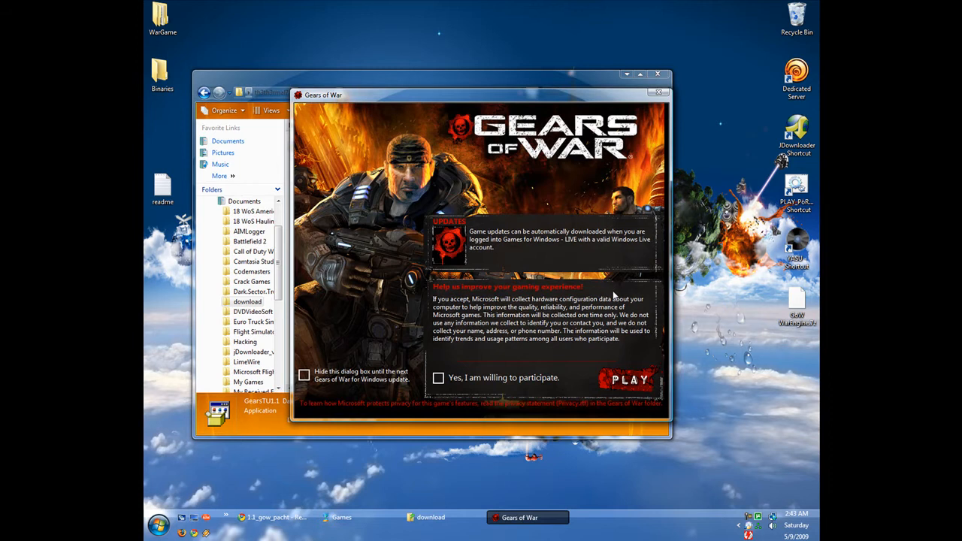
click(658, 92)
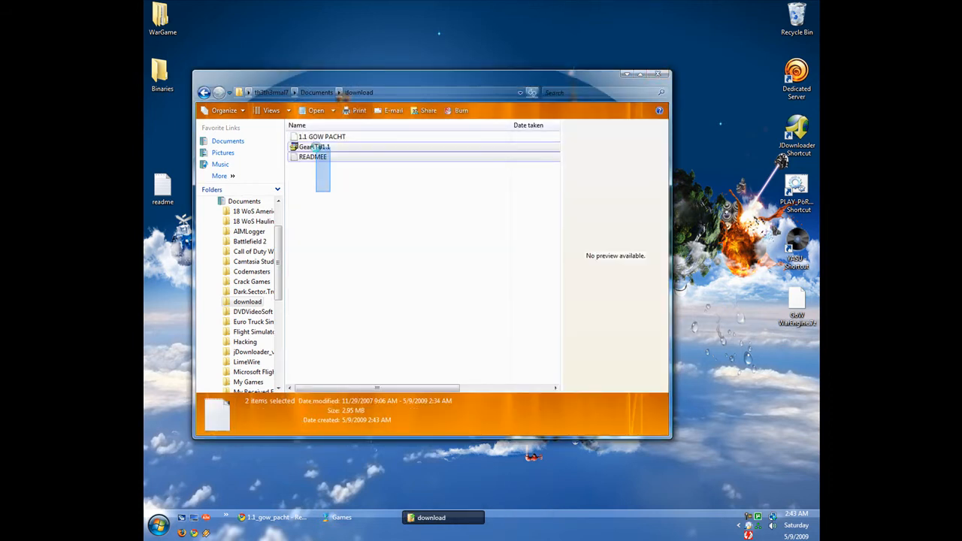
Delete the extracted GearsTU1.1 and README files to the Recycle Bin.
key(Delete)
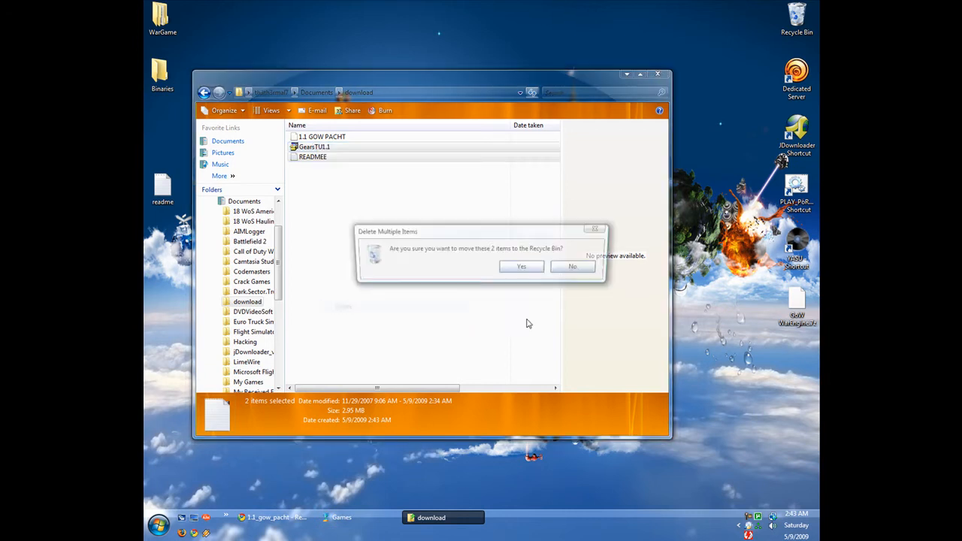
click(522, 266)
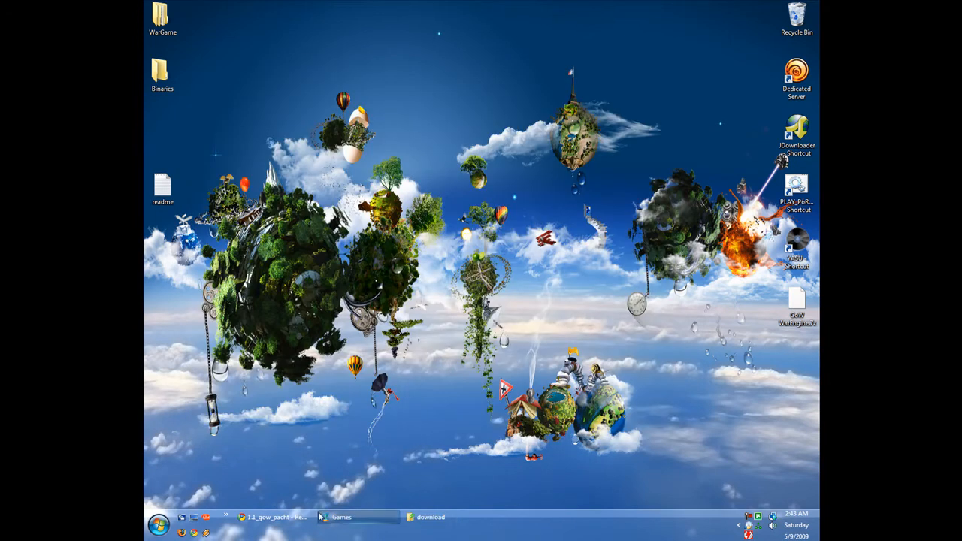
Select the Binaries archive in the download folder and choose 'Extract files...' for it.
click(276, 517)
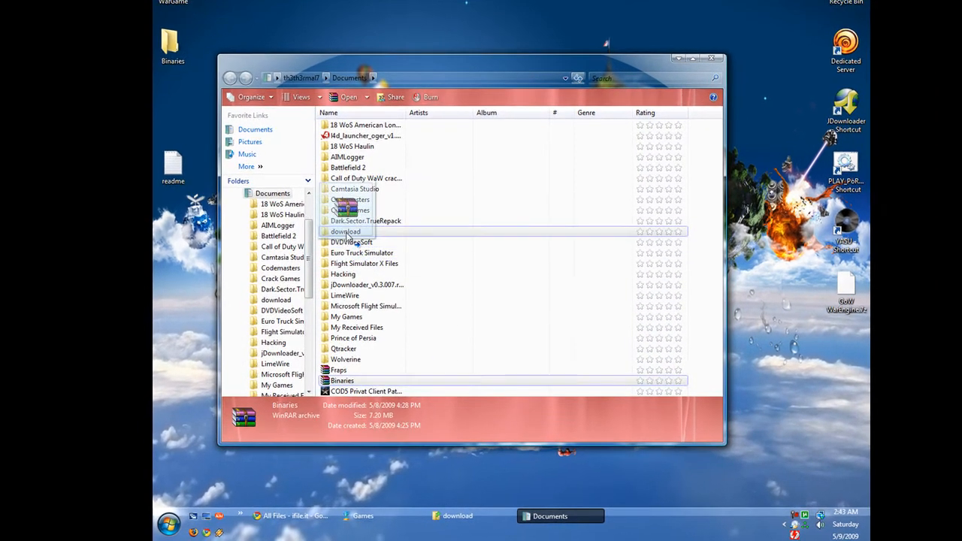
double_click(346, 232)
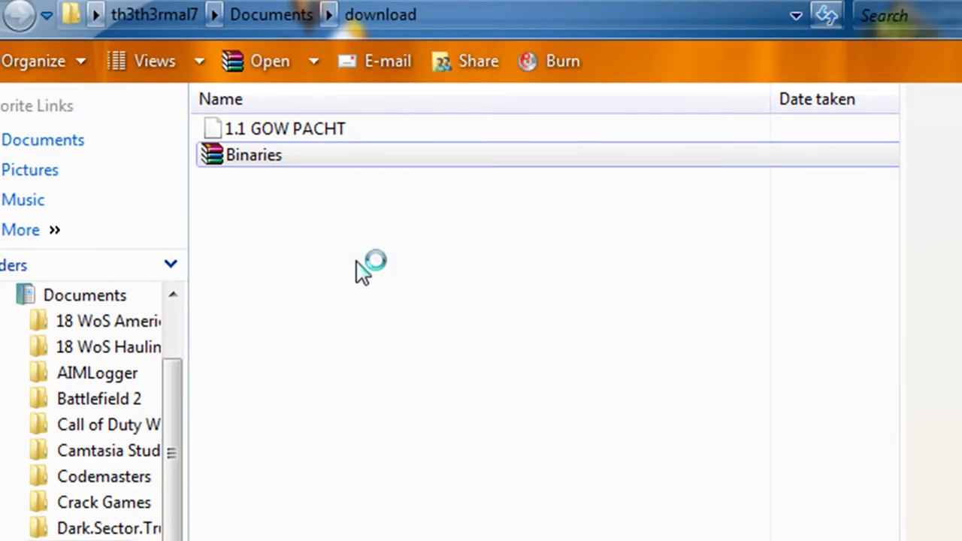
double_click(253, 153)
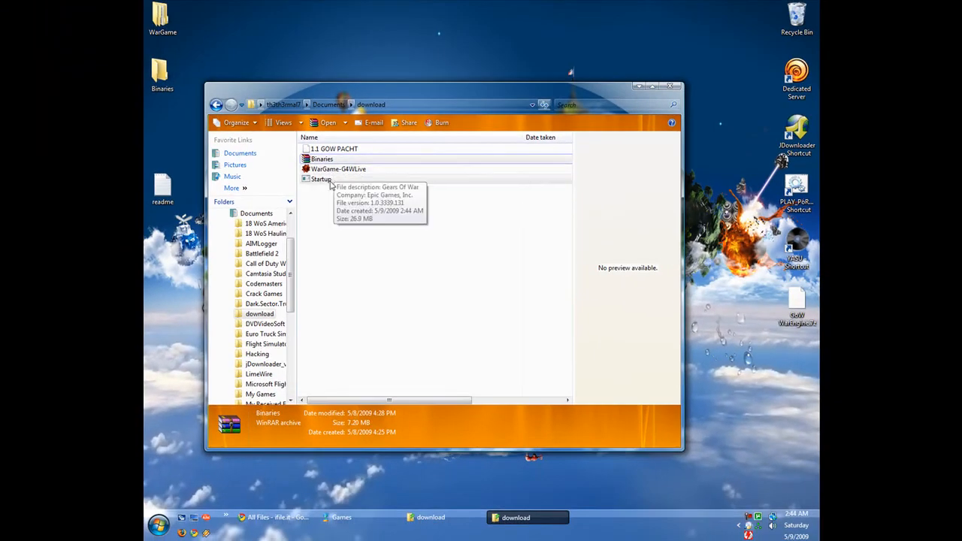
right_click(323, 179)
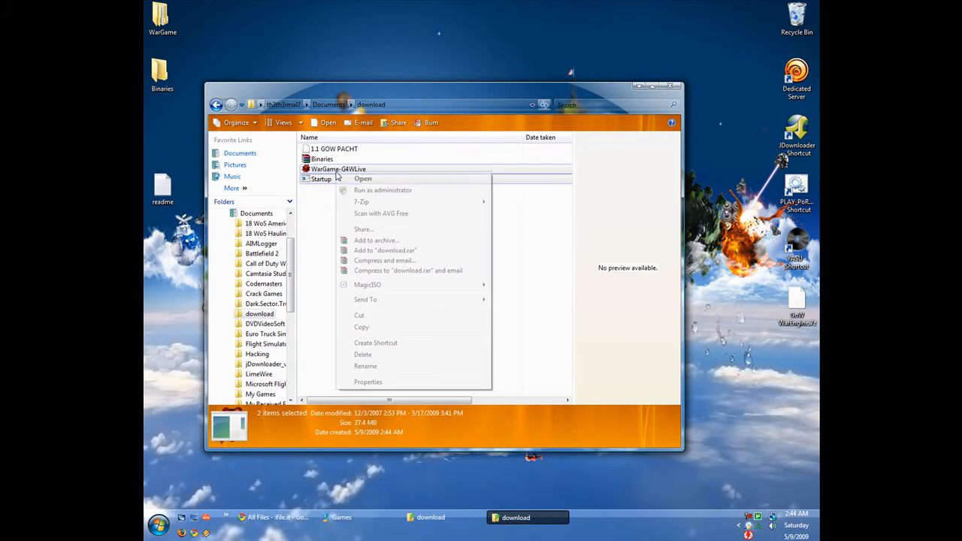
click(362, 355)
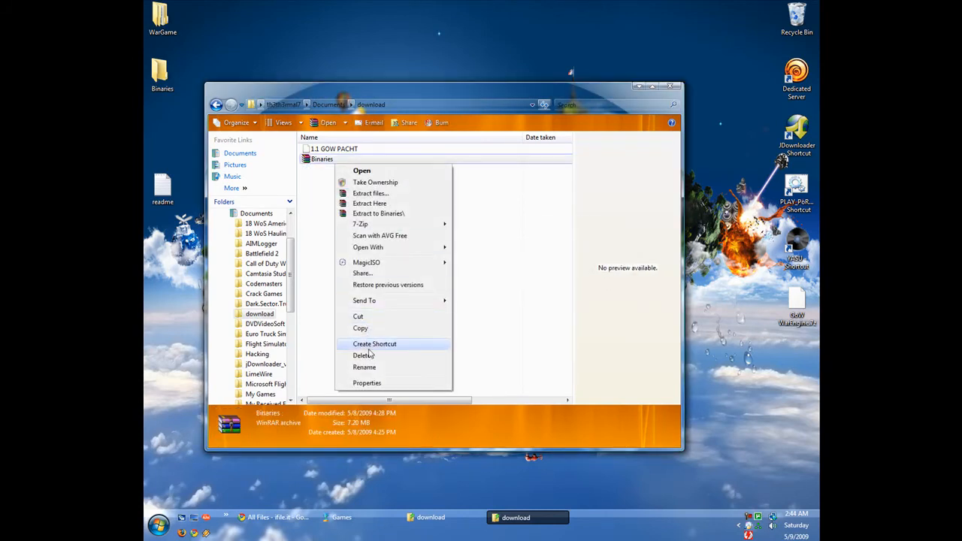
click(369, 192)
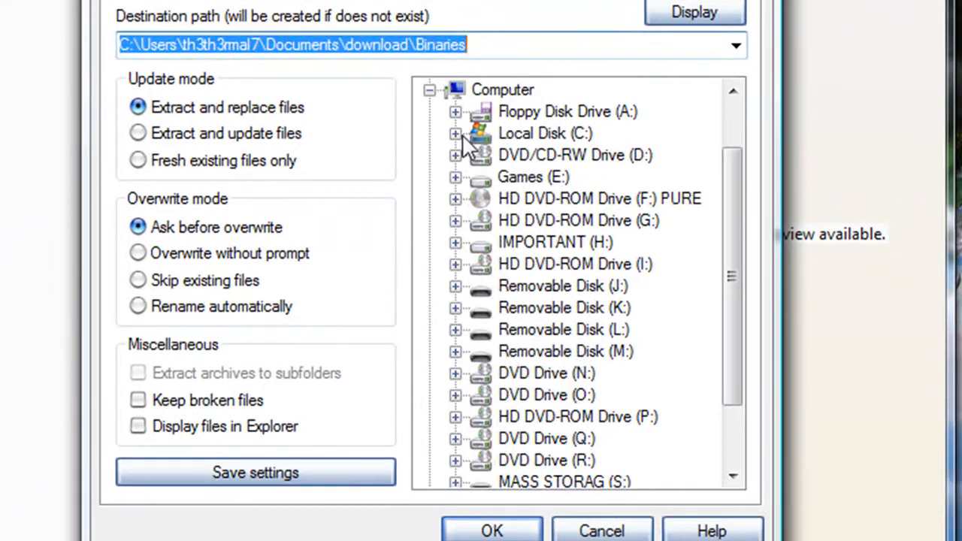
Extract into C:\Program Files\Microsoft Games\Gears of War\Binaries, replacing WarGame-G4WLive.exe.
click(455, 132)
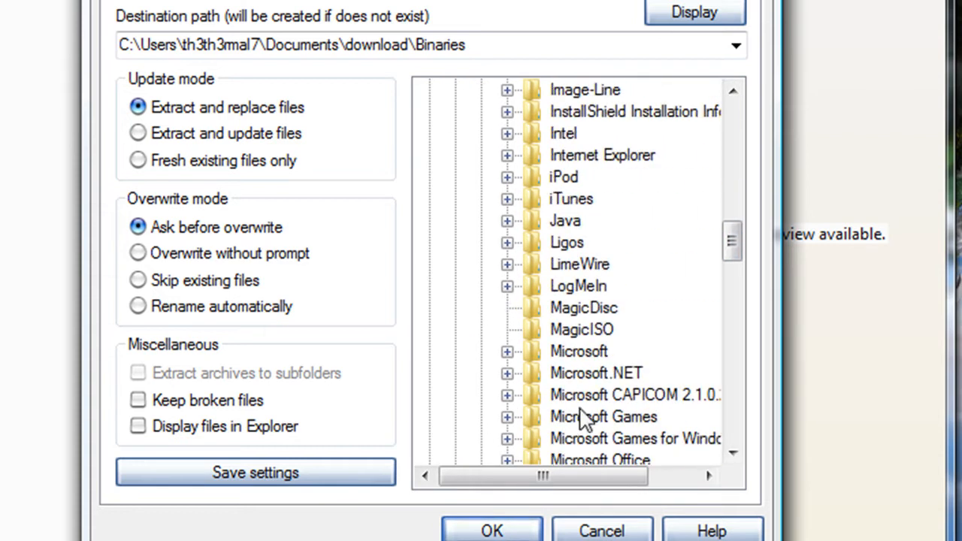
scroll(down, 3)
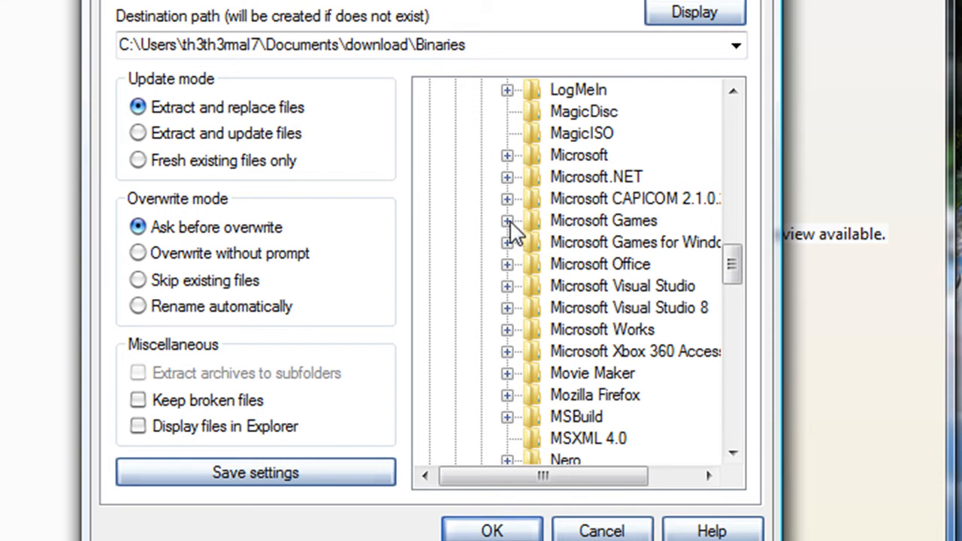
click(508, 220)
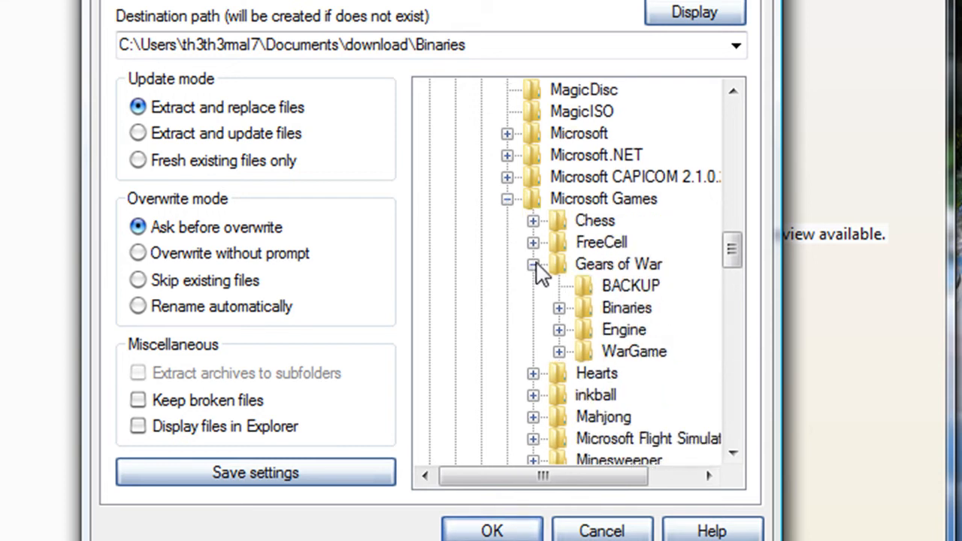
click(625, 306)
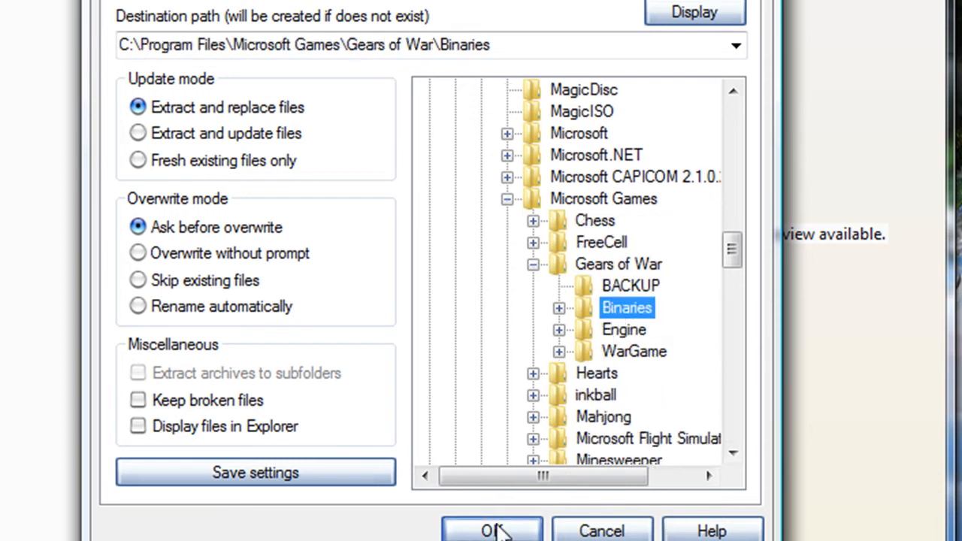
click(493, 529)
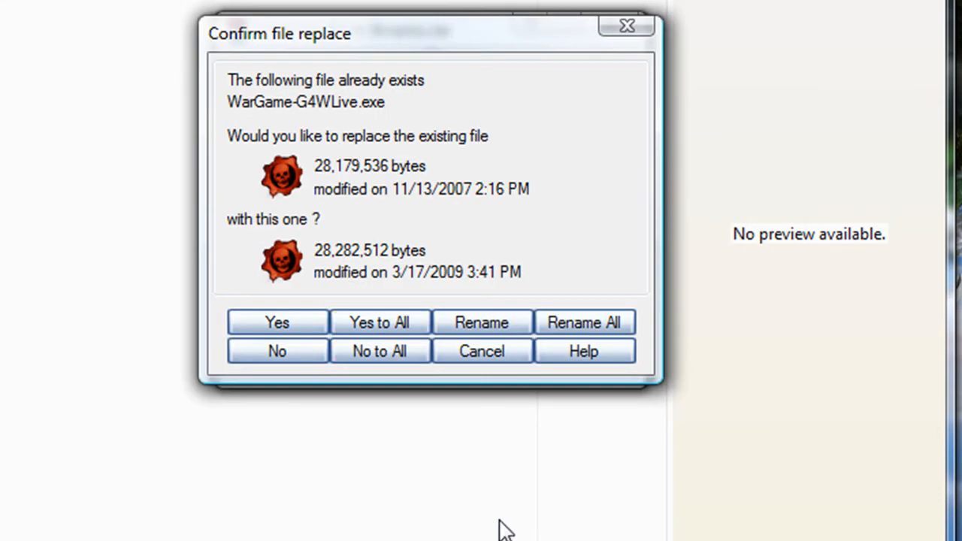
click(276, 322)
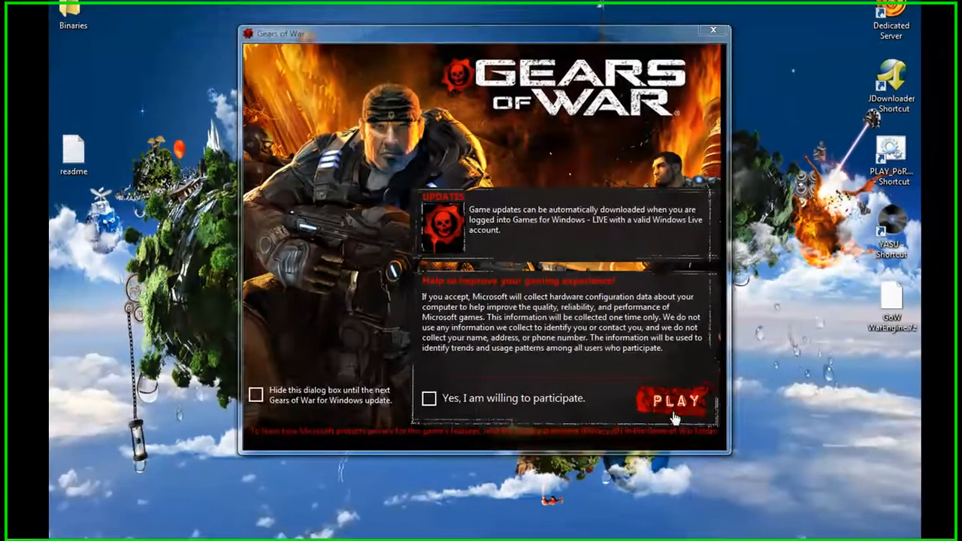
Start the game from the launcher's PLAY button and reach the title screen.
click(674, 400)
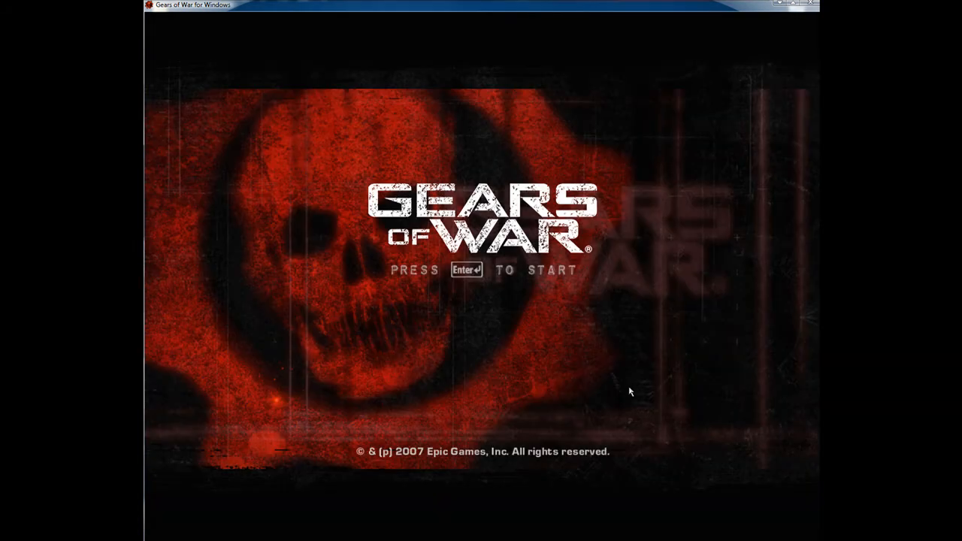
Enter the main menu from the title screen, cancelling an accidental Quit Game prompt.
key(enter)
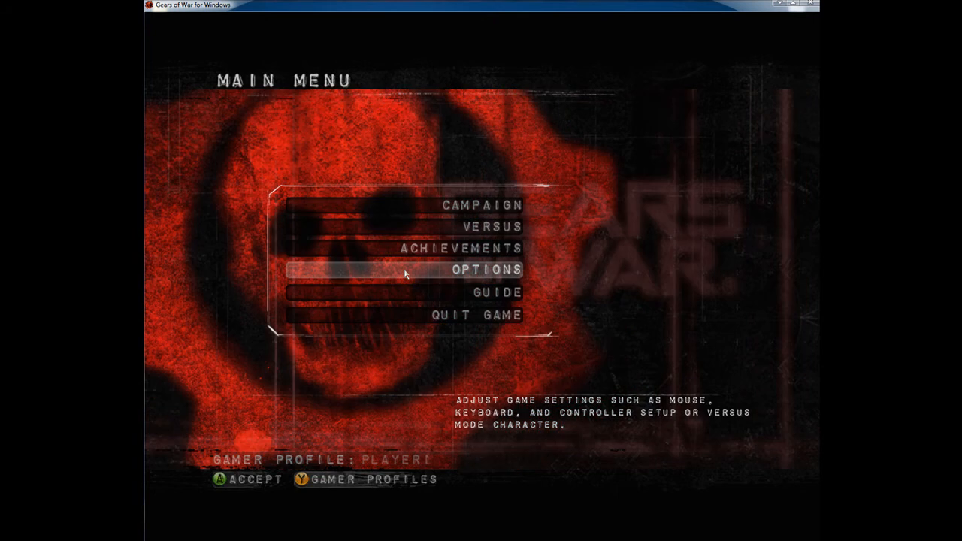
click(477, 314)
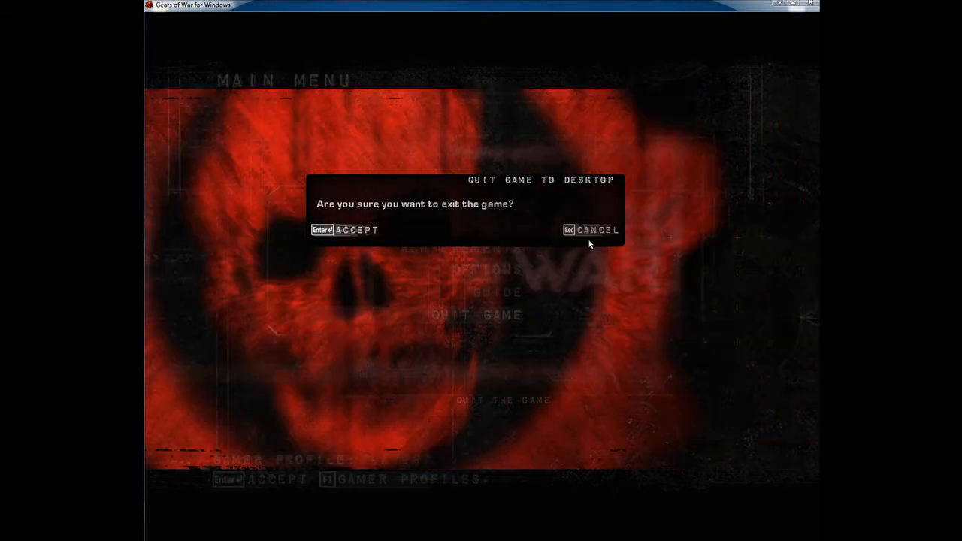
click(592, 230)
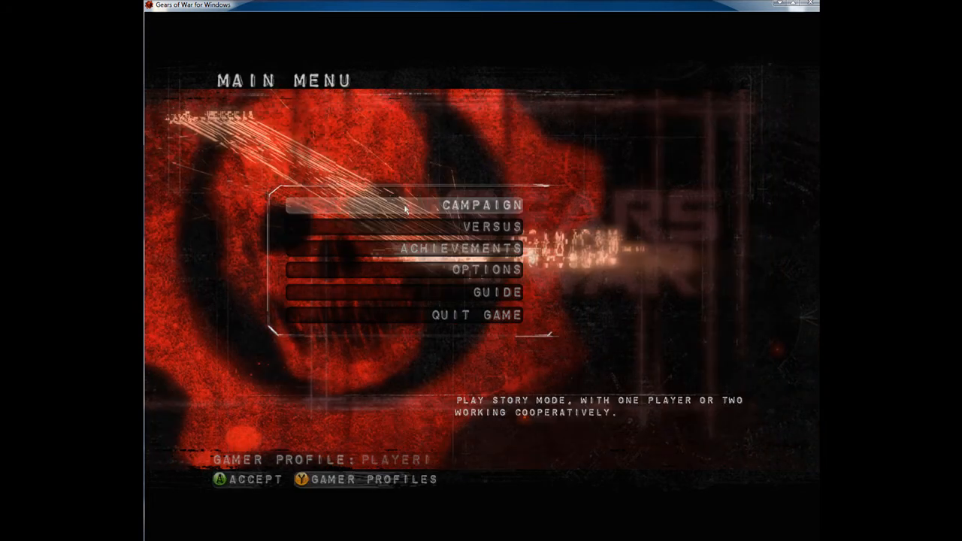
Browse Campaign > Host Co-op Game, return to the main menu, and quit to the desktop.
click(481, 204)
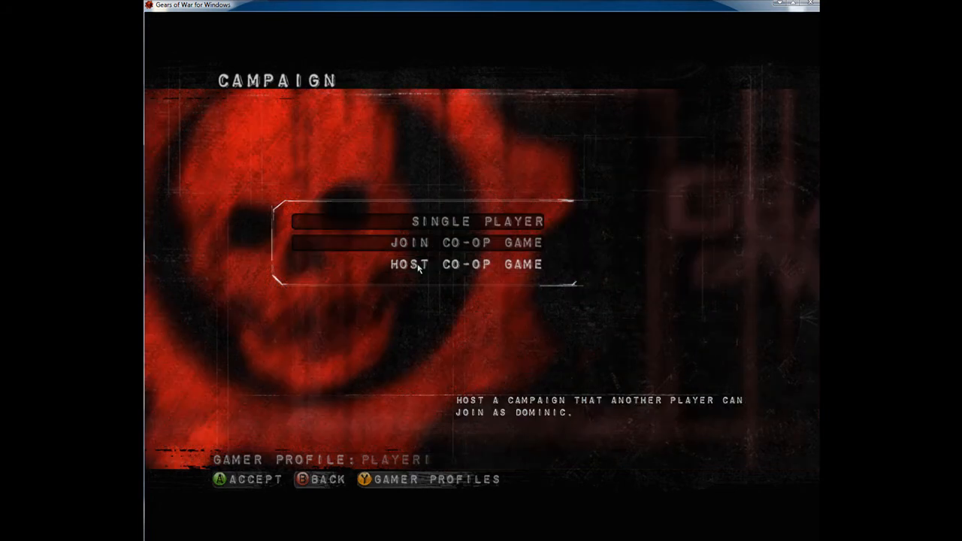
click(466, 264)
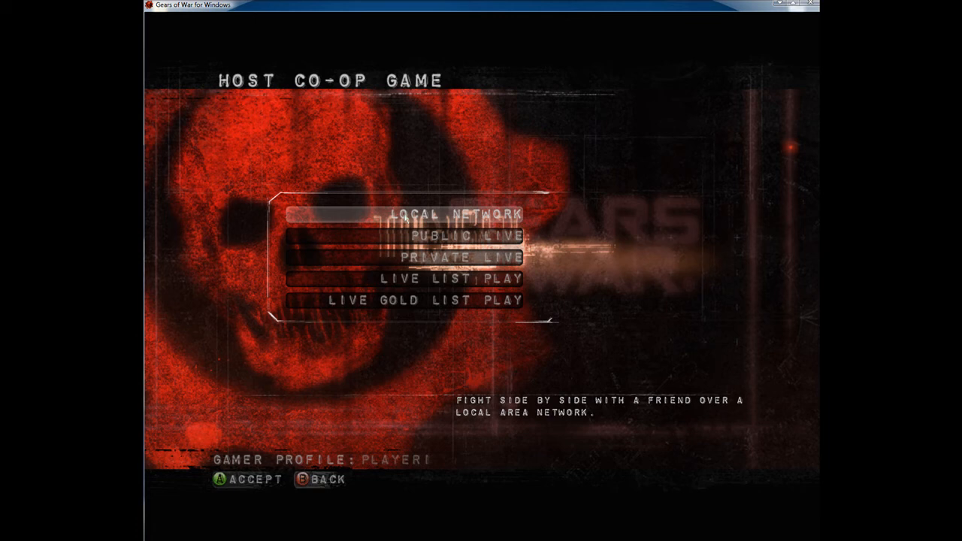
click(457, 213)
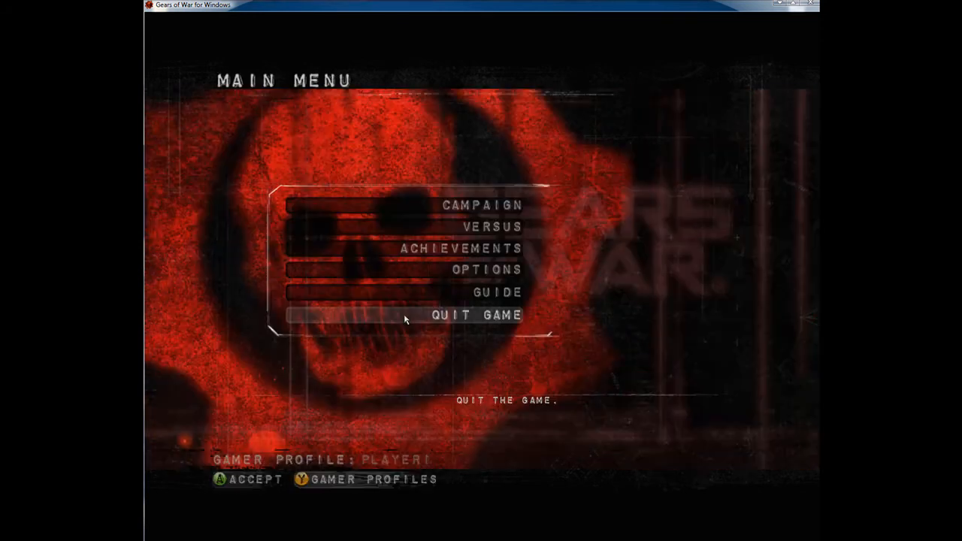
click(476, 316)
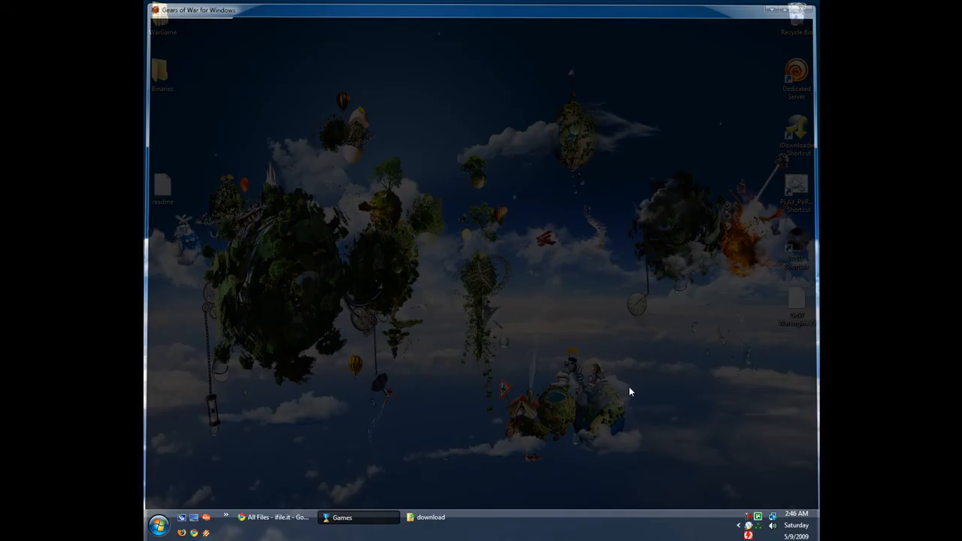